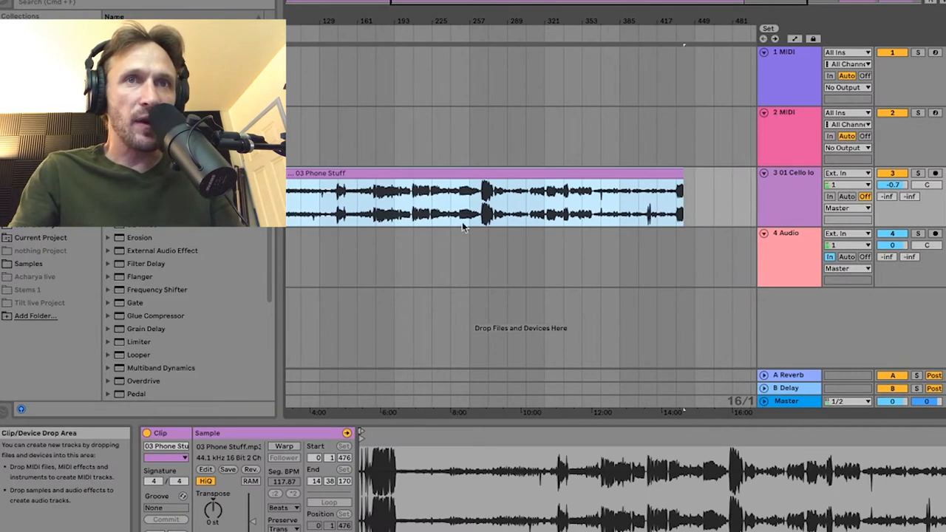
{"action": "left_click", "coordinate": [485, 210]}
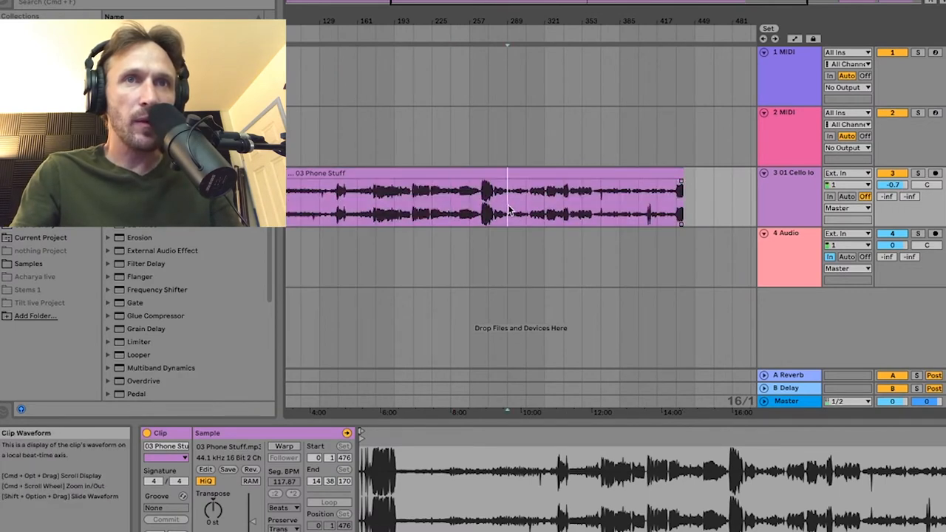